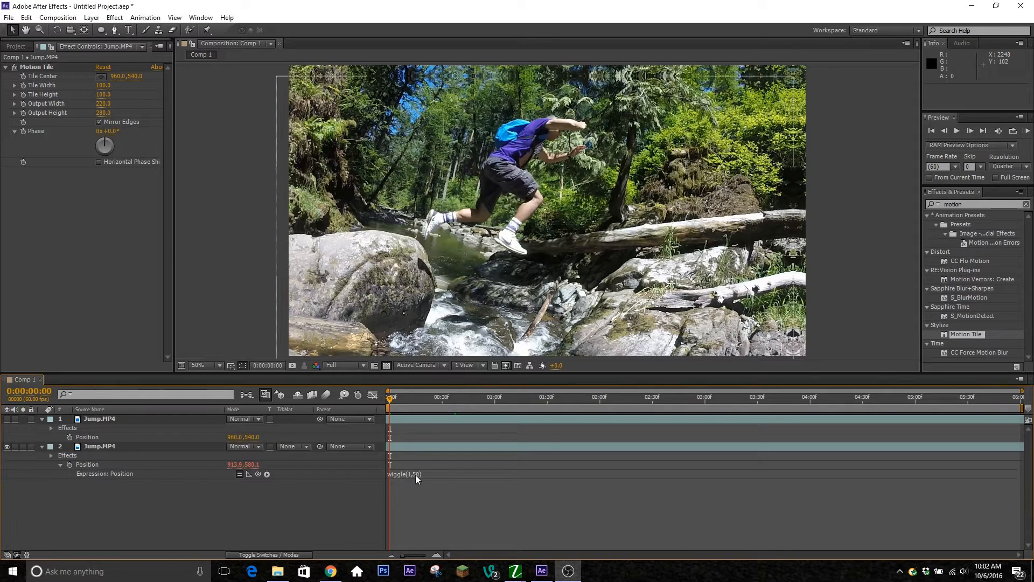
# - Start editing the wiggle expression text on the second Jump.MP4 layer's Position
pyautogui.doubleClick(403, 473)
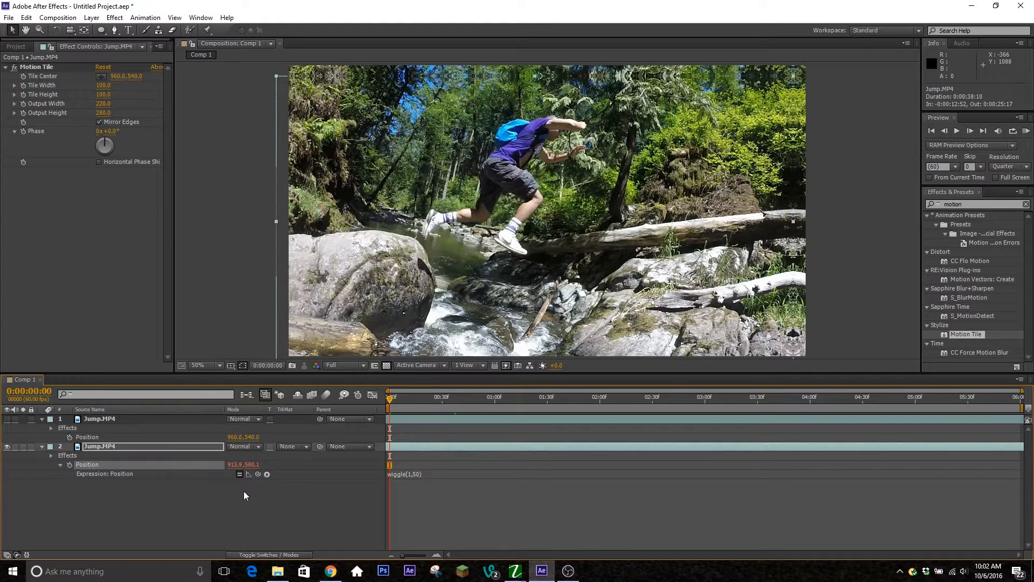
pyautogui.moveTo(649, 539)
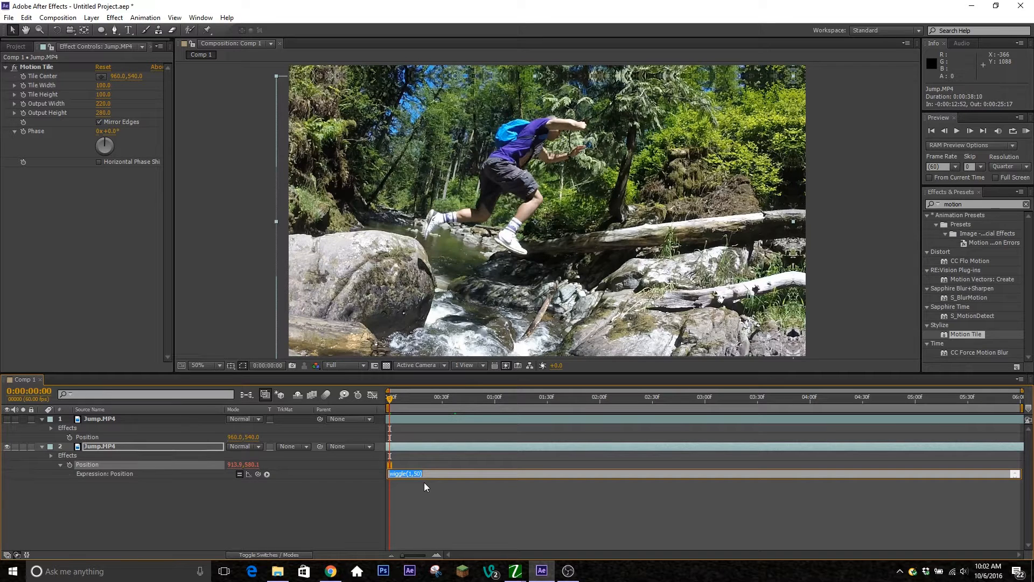
pyautogui.moveTo(446, 522)
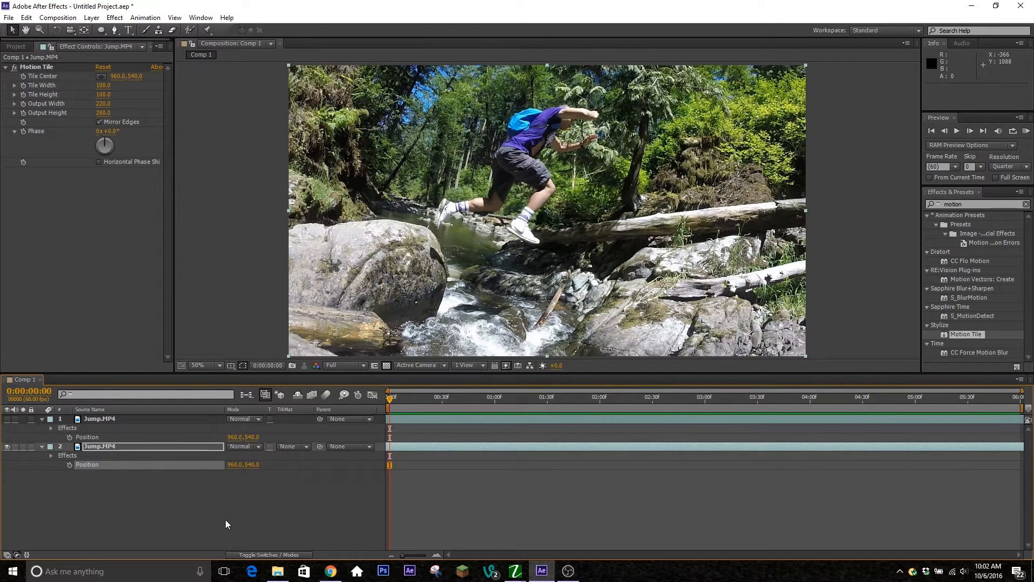
pyautogui.moveTo(70, 464)
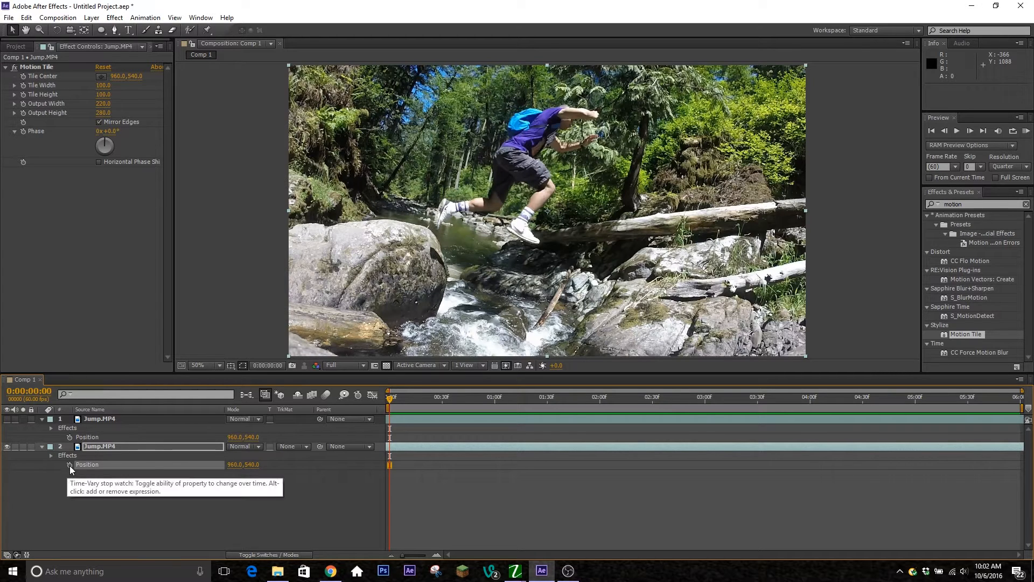
# - Add a wiggle(1,50) expression to the second Jump.MP4 layer's Position
pyautogui.click(69, 465)
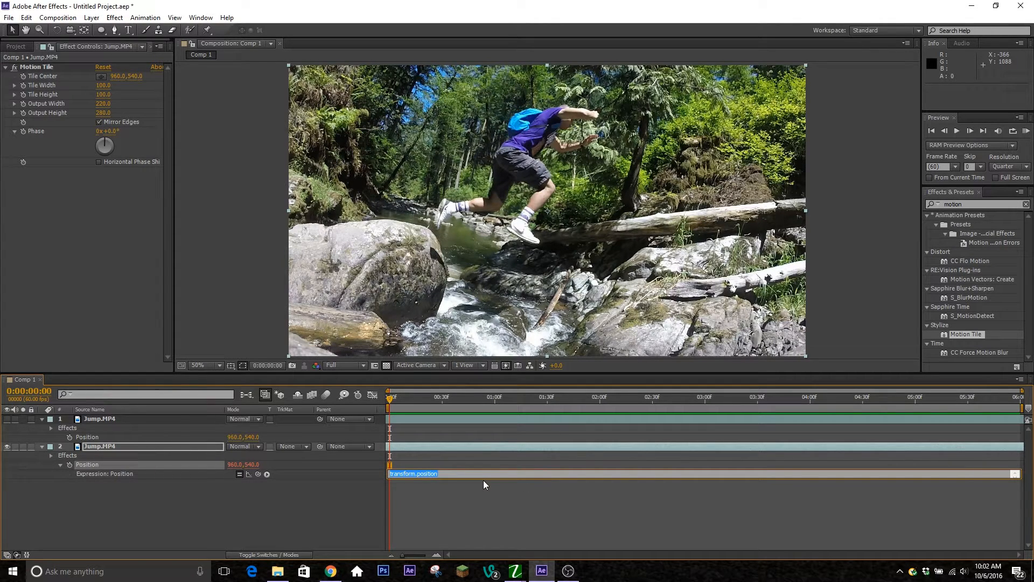
pyautogui.write('wiggle(')
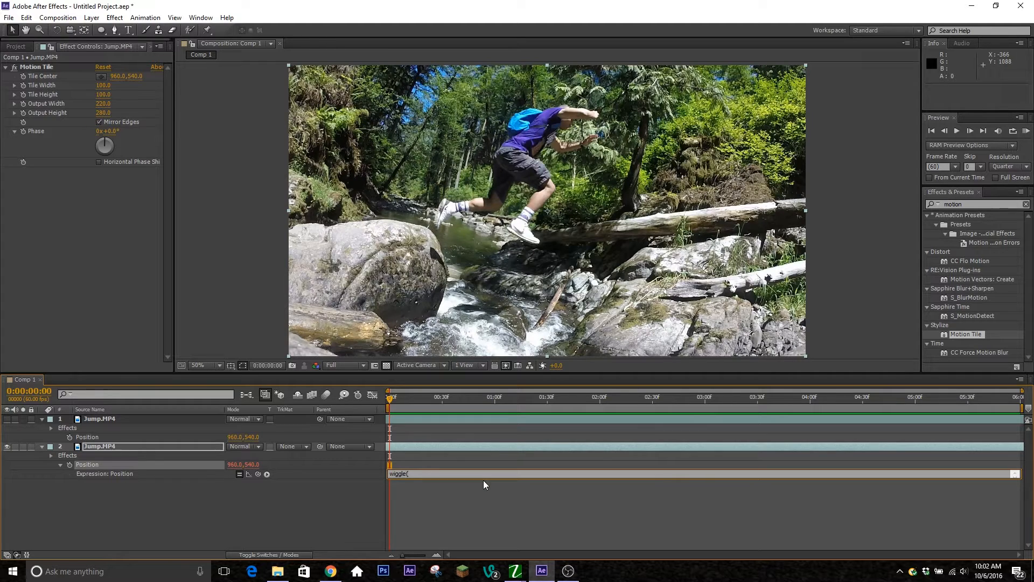
pyautogui.write('1,')
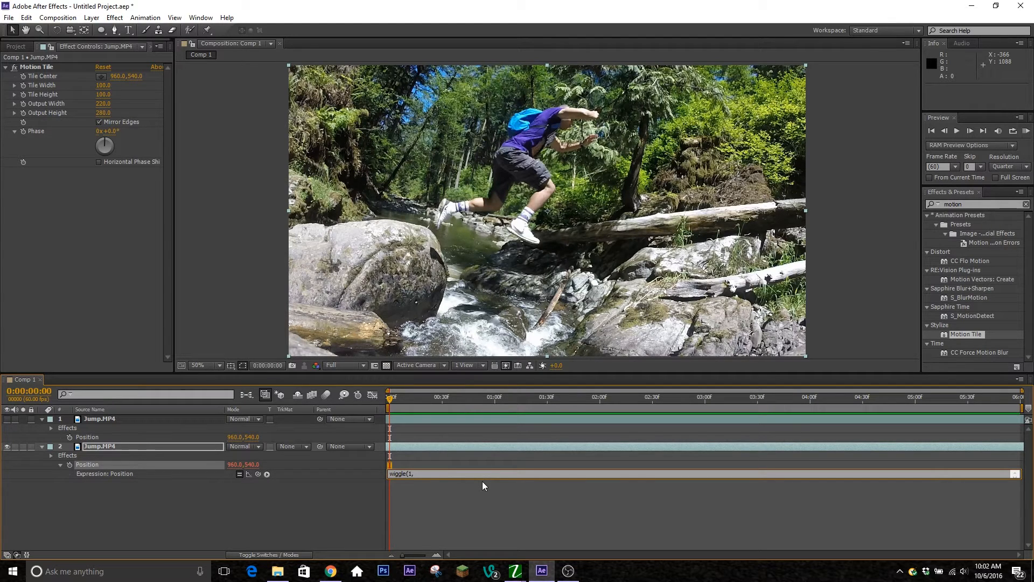
pyautogui.write('50)')
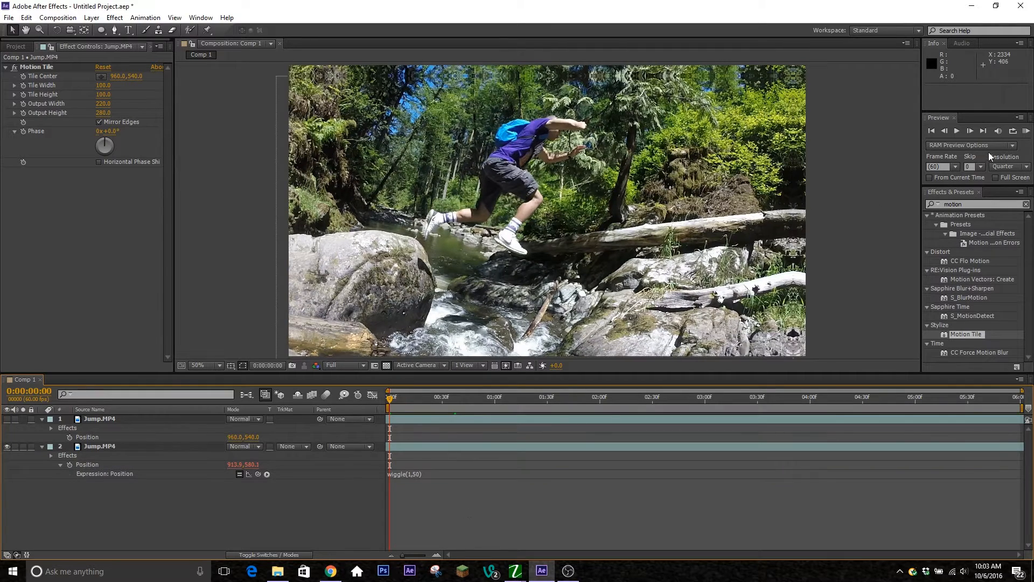
# - Hide layer 2 and show the turbulence-distorted top Jump.MP4 layer
pyautogui.click(1027, 130)
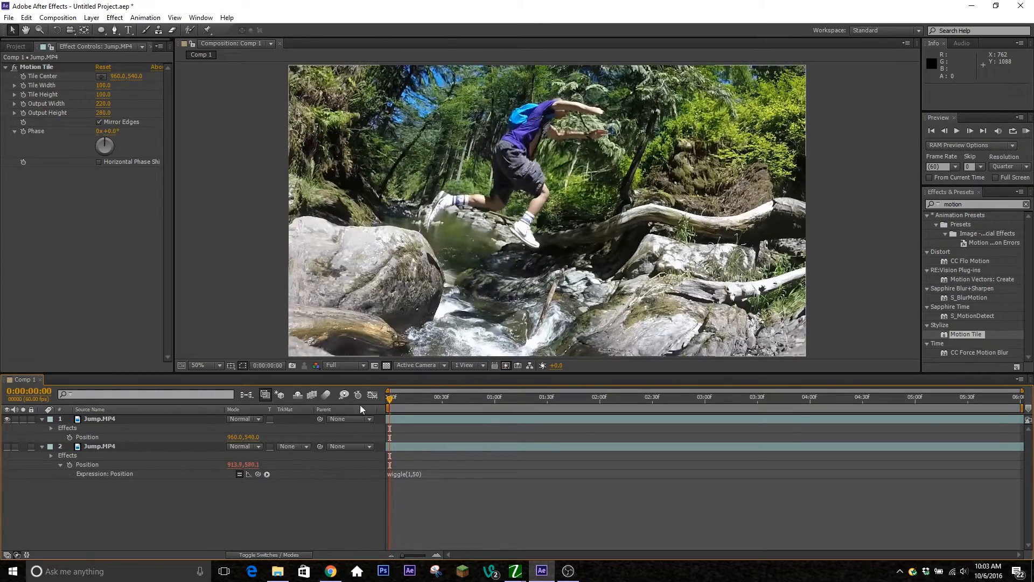
pyautogui.click(1025, 130)
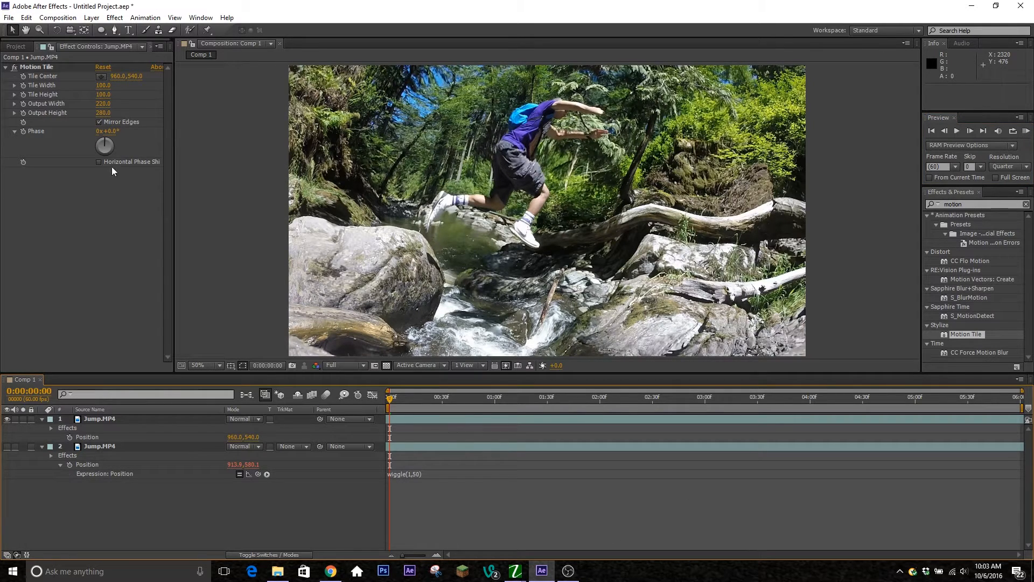
# - Show the top layer's Turbulent Displace settings and play a RAM preview of the animation
pyautogui.click(99, 418)
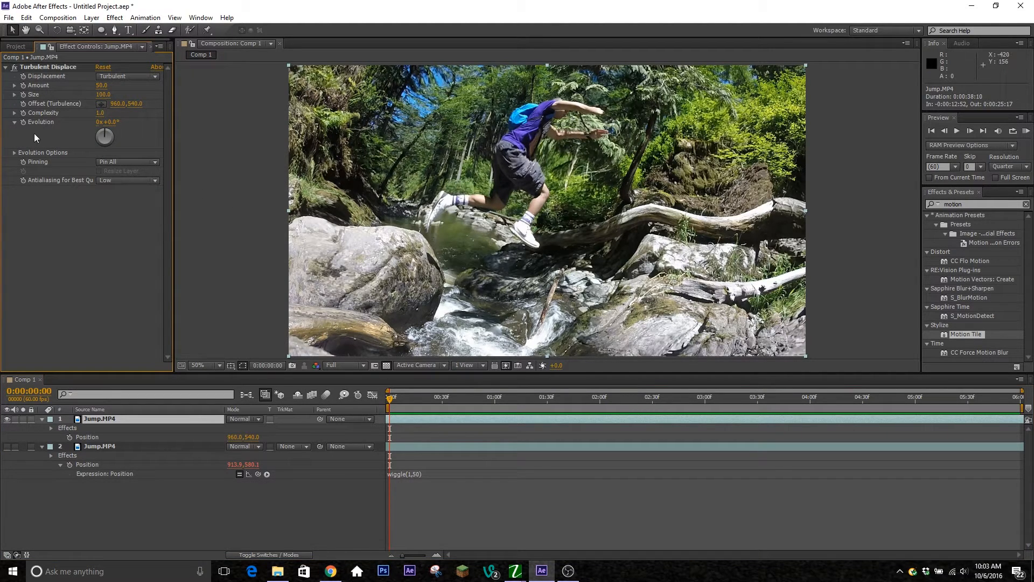
pyautogui.moveTo(433, 434)
pyautogui.write('time*100')
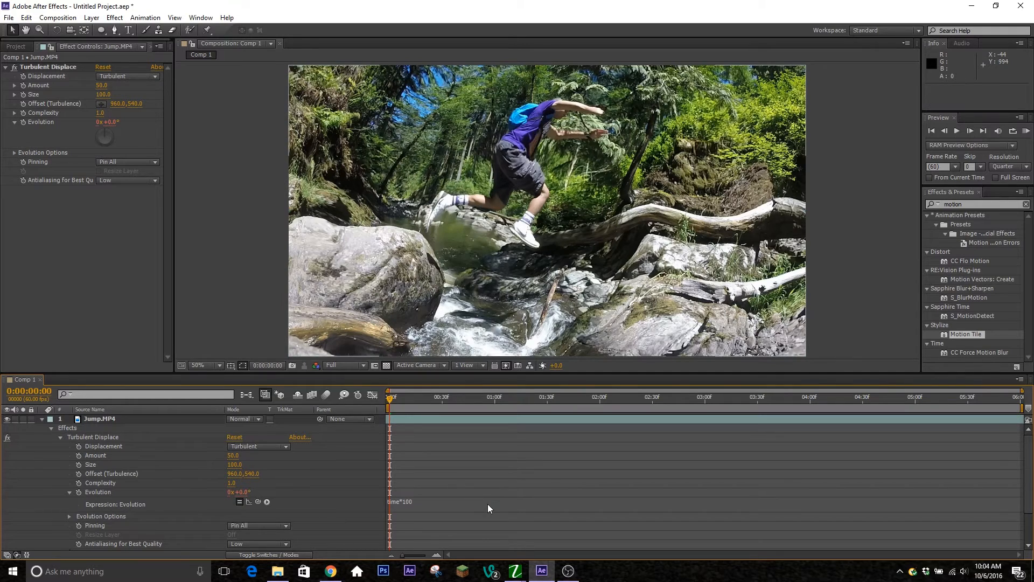
pyautogui.moveTo(311, 500)
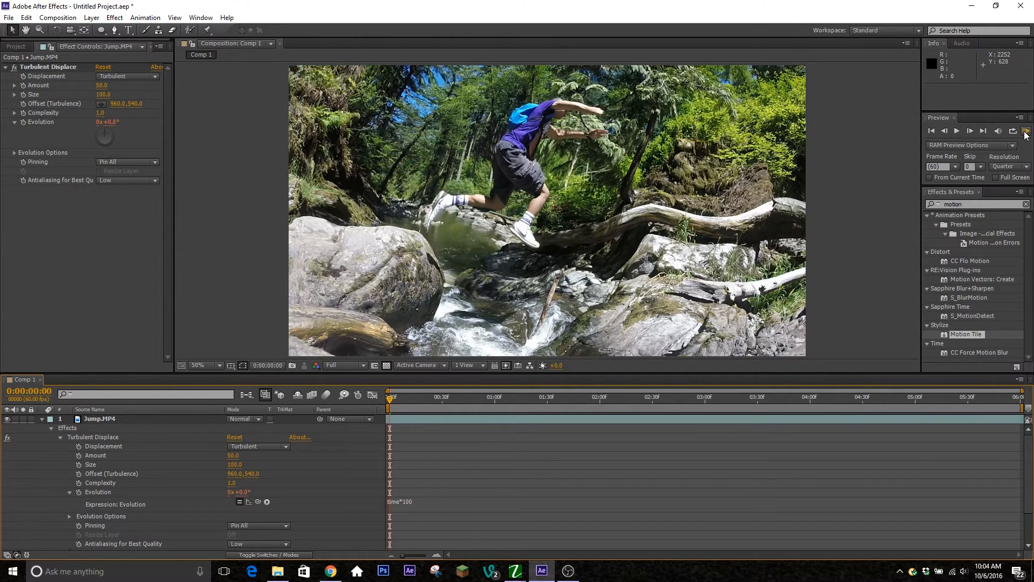
pyautogui.click(1026, 129)
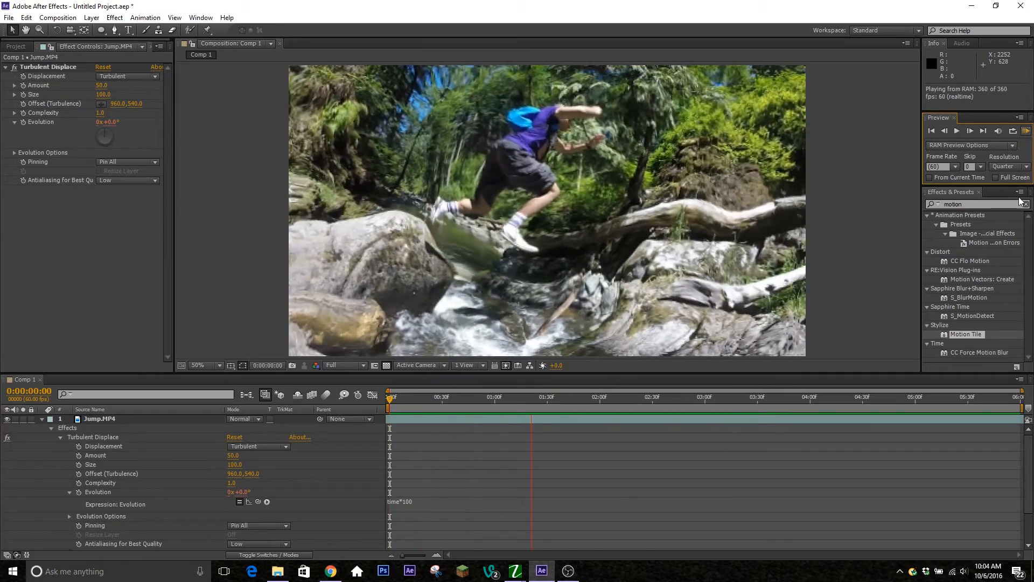